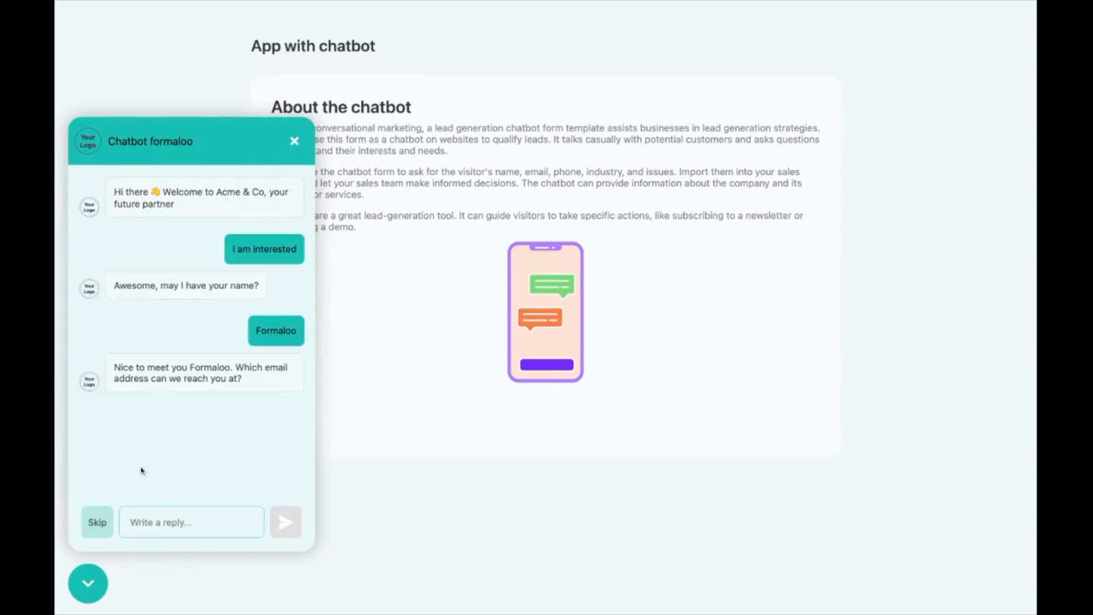
- Start the chatbot's email reply by entering 'Formaloo@'
{"action": "type", "text": "Formaloo@"}
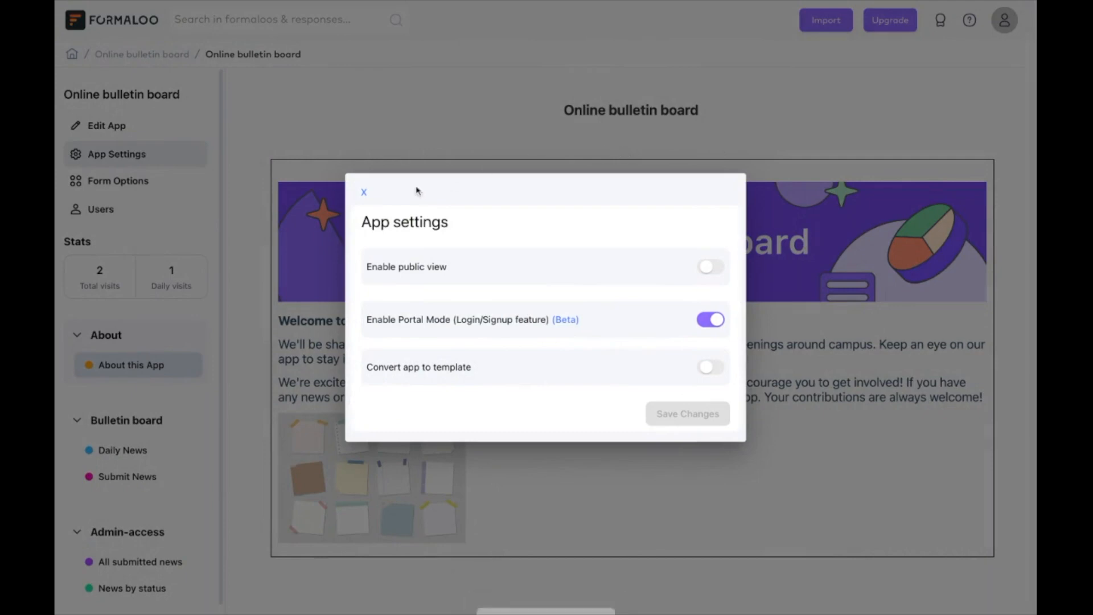
- Enable captcha in the bulletin board app's portal Users settings
{"action": "left_click", "coordinate": [363, 193]}
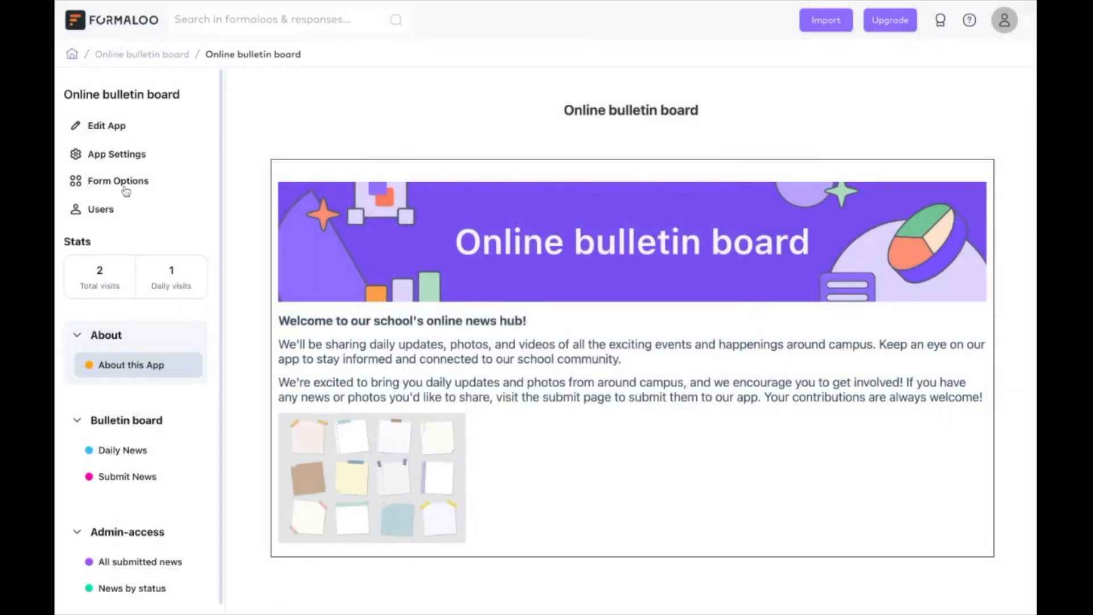
{"action": "left_click", "coordinate": [100, 209]}
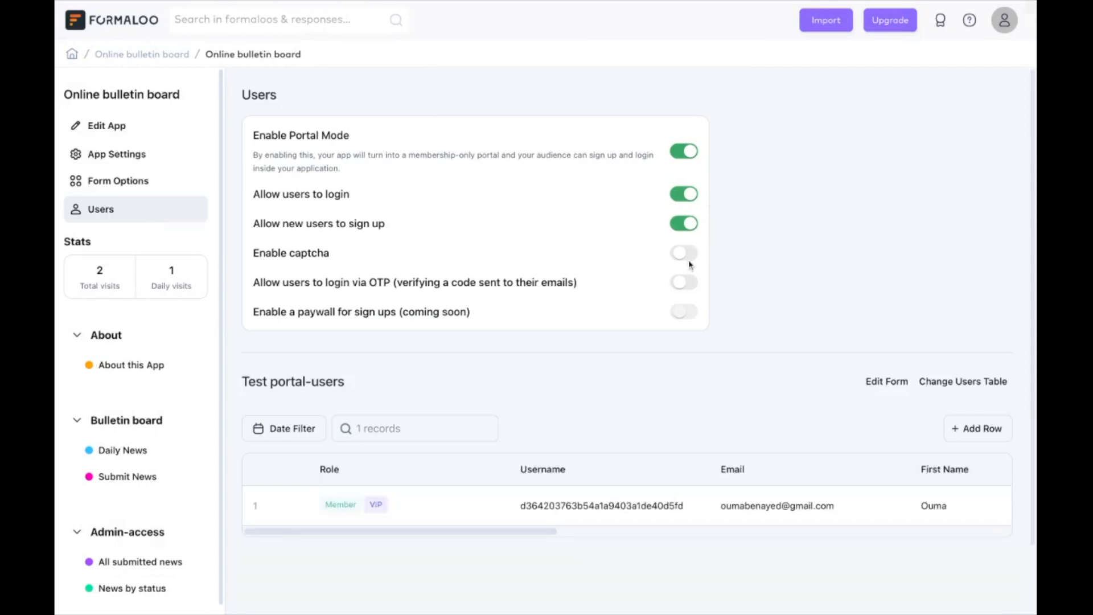
{"action": "left_click", "coordinate": [683, 252]}
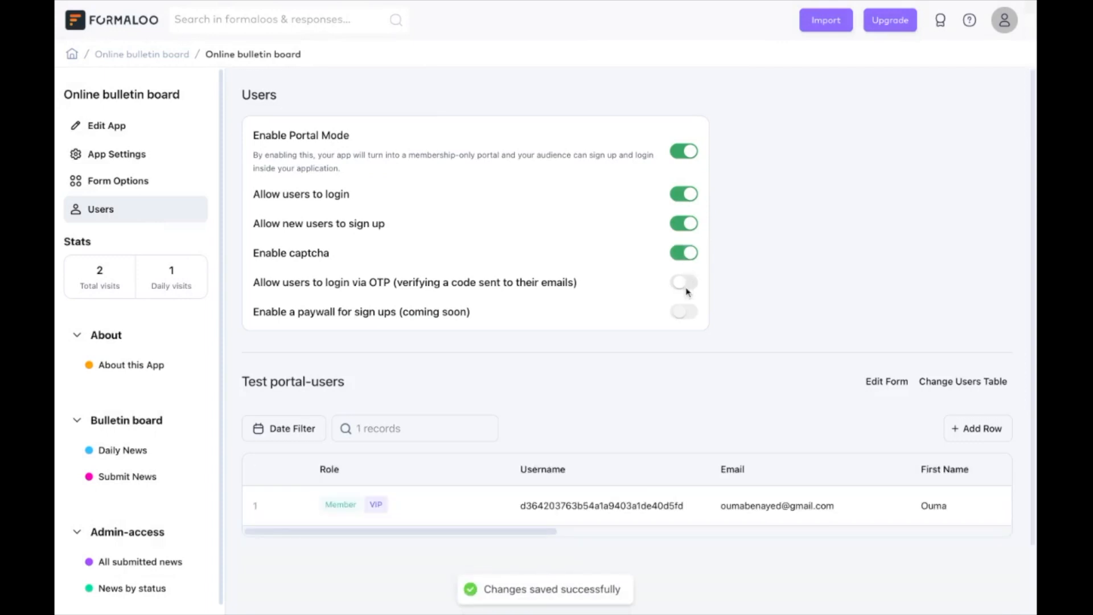
{"action": "left_click", "coordinate": [683, 282]}
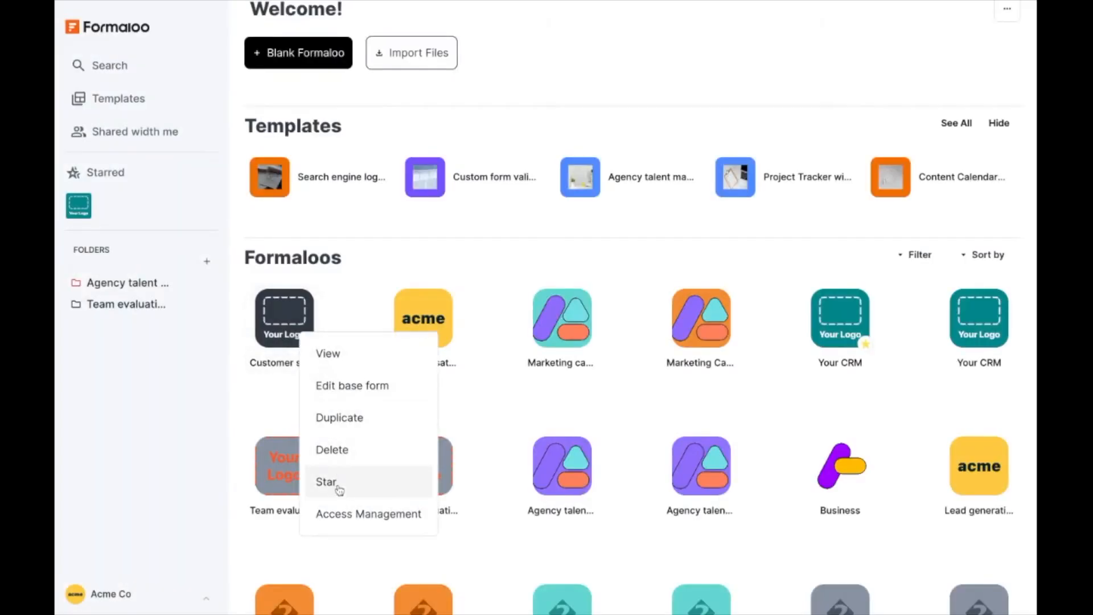
- Star the first formaloo in the Formaloos grid
{"action": "left_click", "coordinate": [326, 482]}
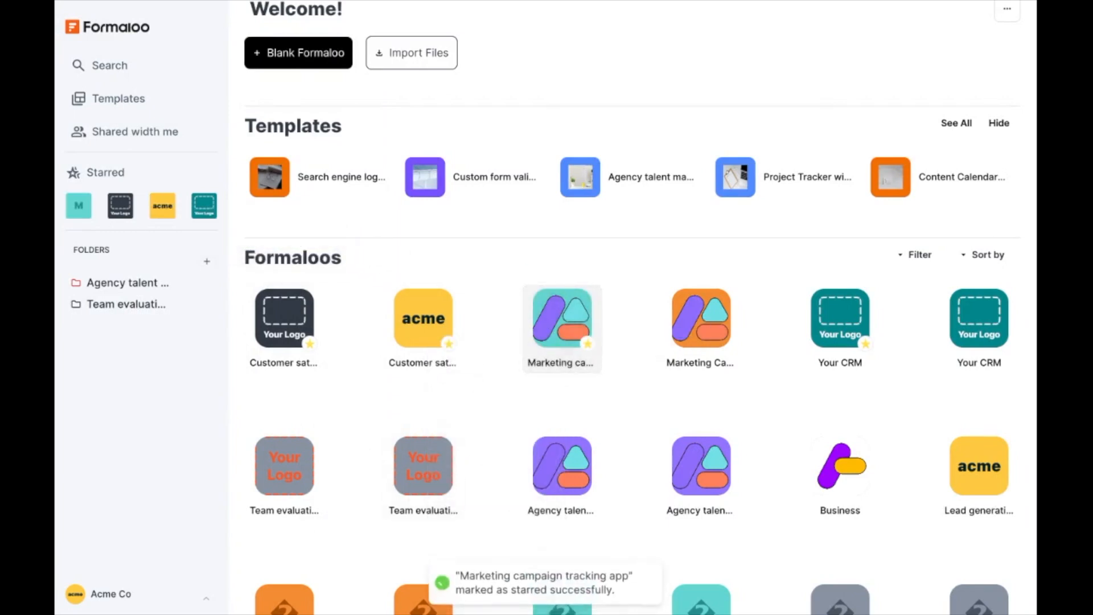
- Create a subfolder titled 'New folder' inside Team evaluation form template
{"action": "left_click", "coordinate": [194, 304]}
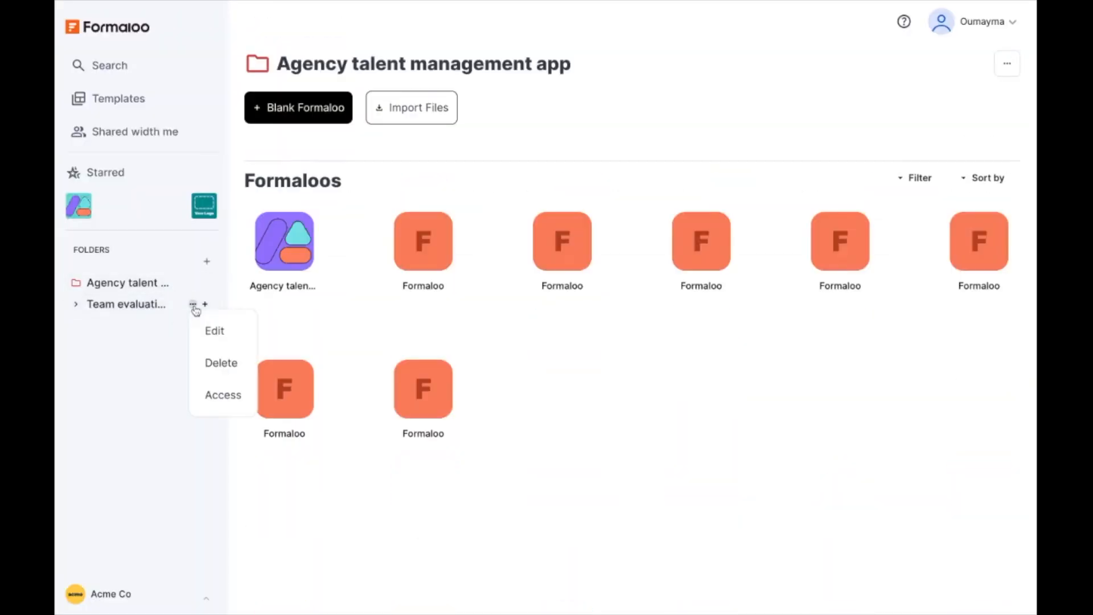
{"action": "left_click", "coordinate": [214, 330]}
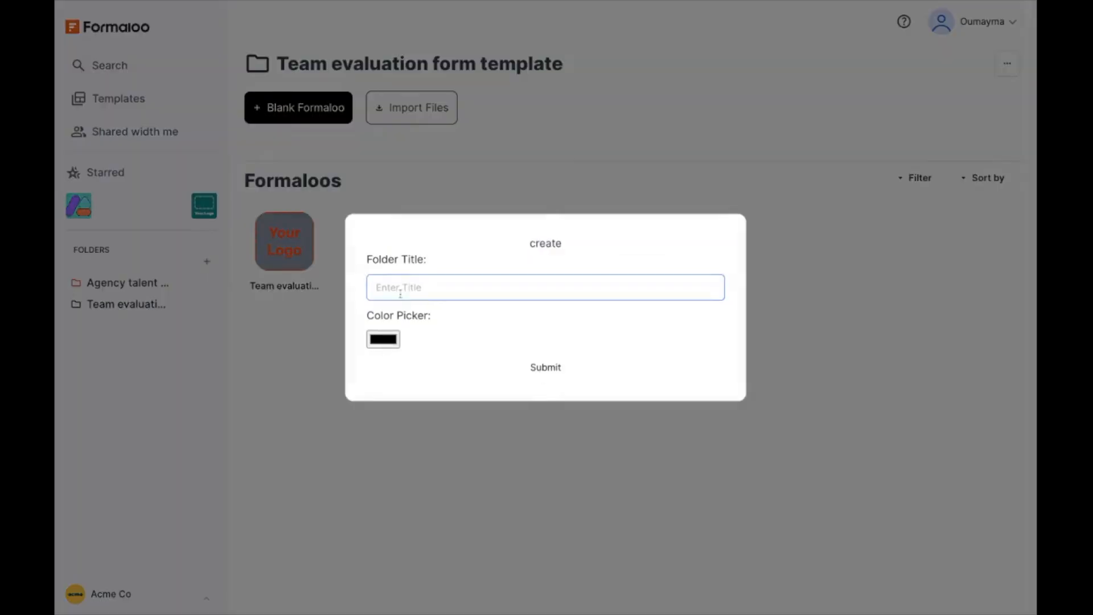
{"action": "type", "text": "New folder"}
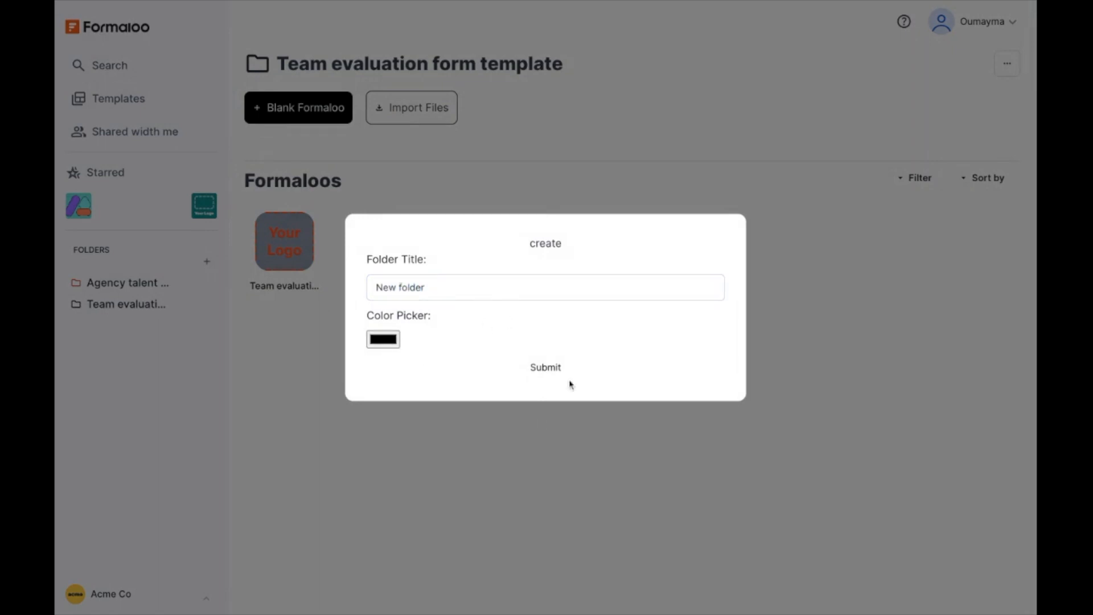